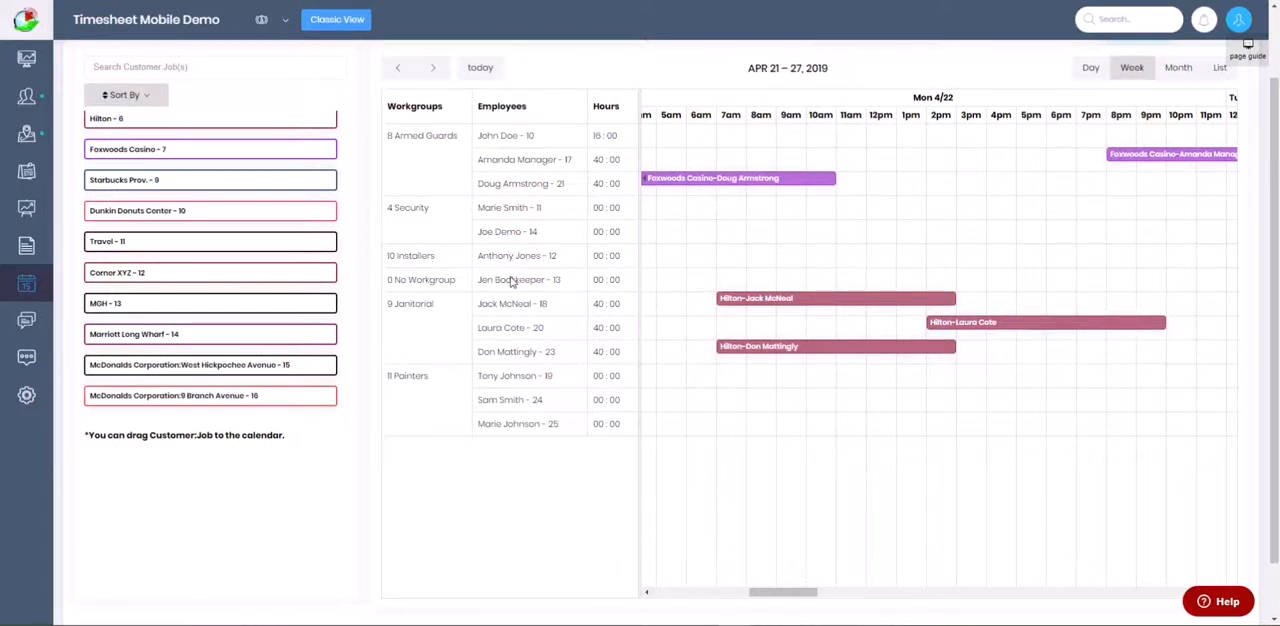
{"action": "mouse_move", "coordinate": [432, 390]}
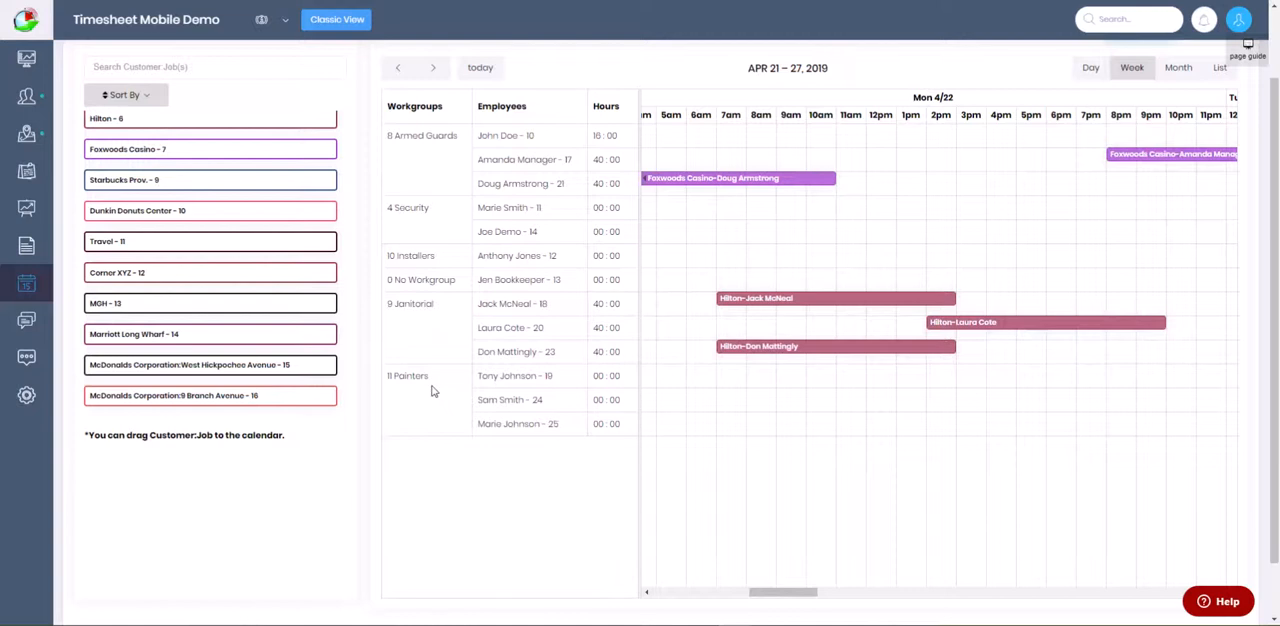
{"action": "mouse_move", "coordinate": [517, 400]}
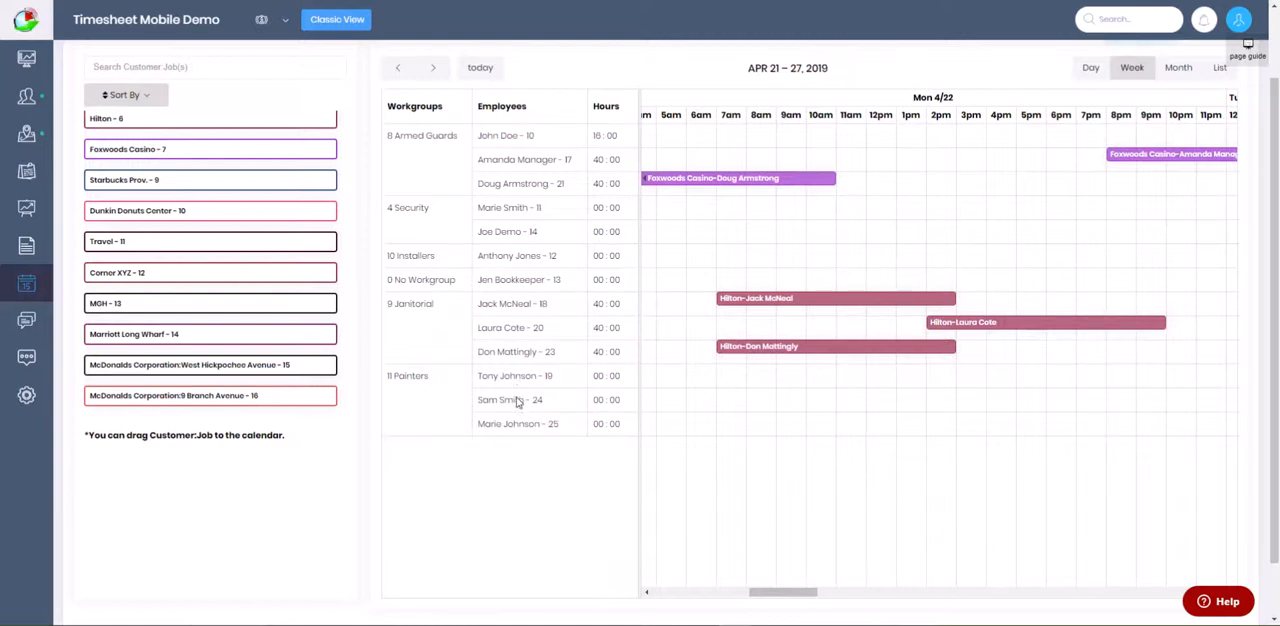
{"action": "mouse_move", "coordinate": [203, 334]}
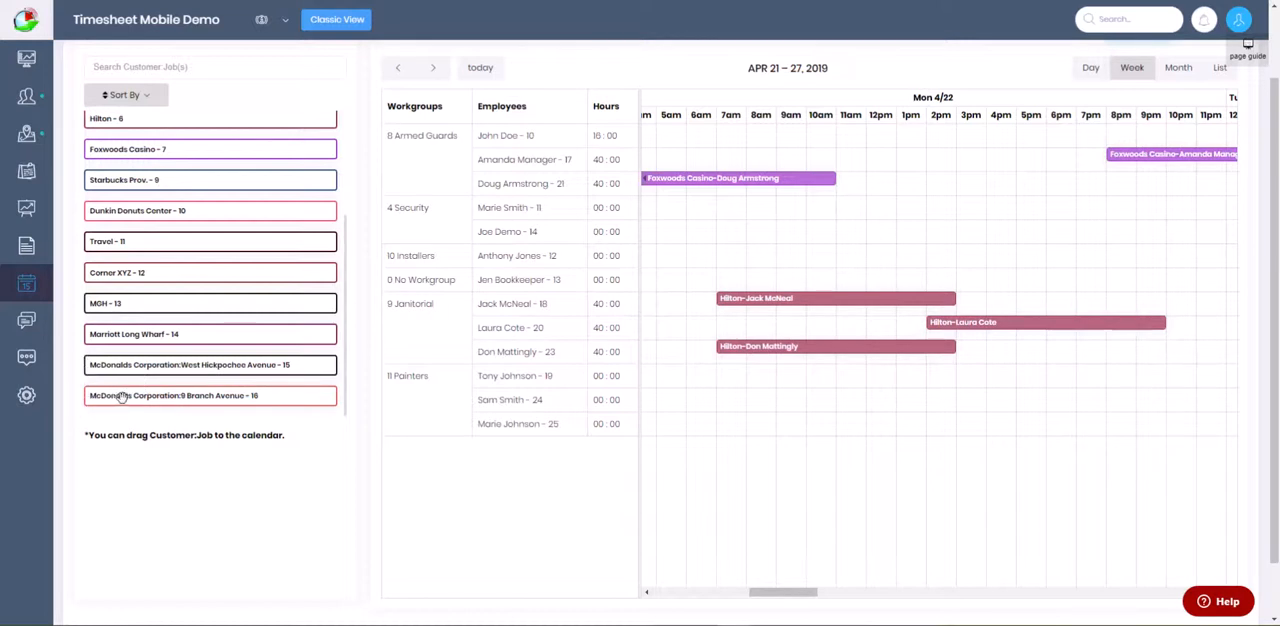
{"action": "mouse_move", "coordinate": [238, 383]}
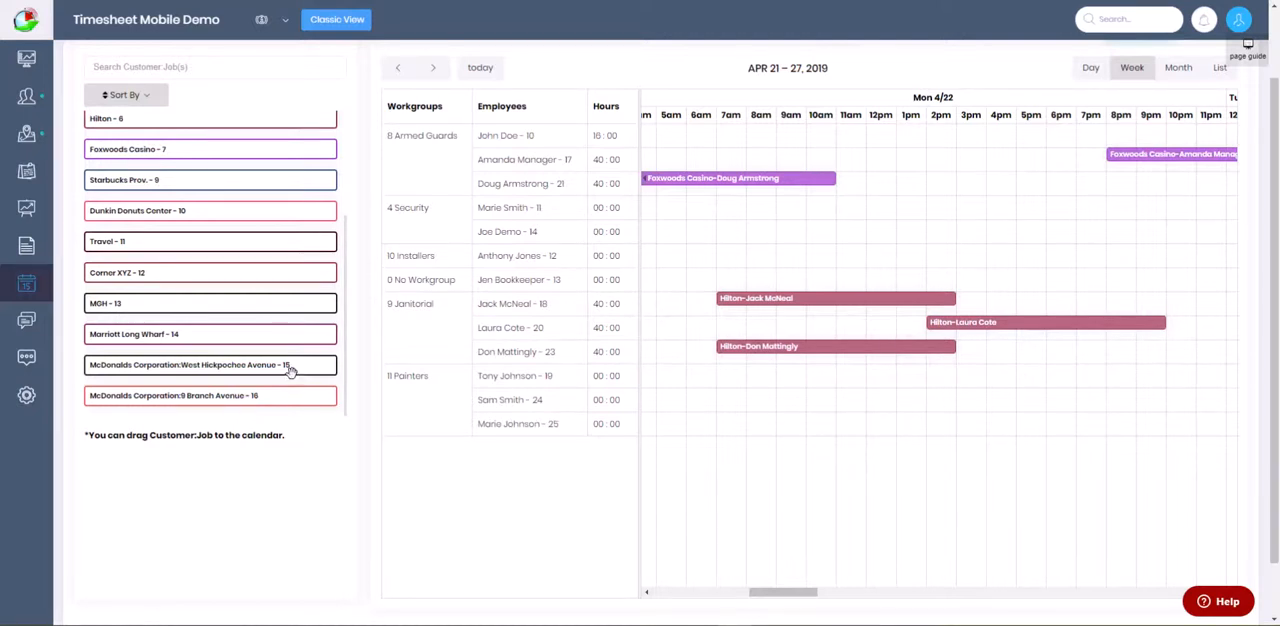
Start a new calendar event assigned to the Painters workgroup.
{"action": "left_click", "coordinate": [1205, 93]}
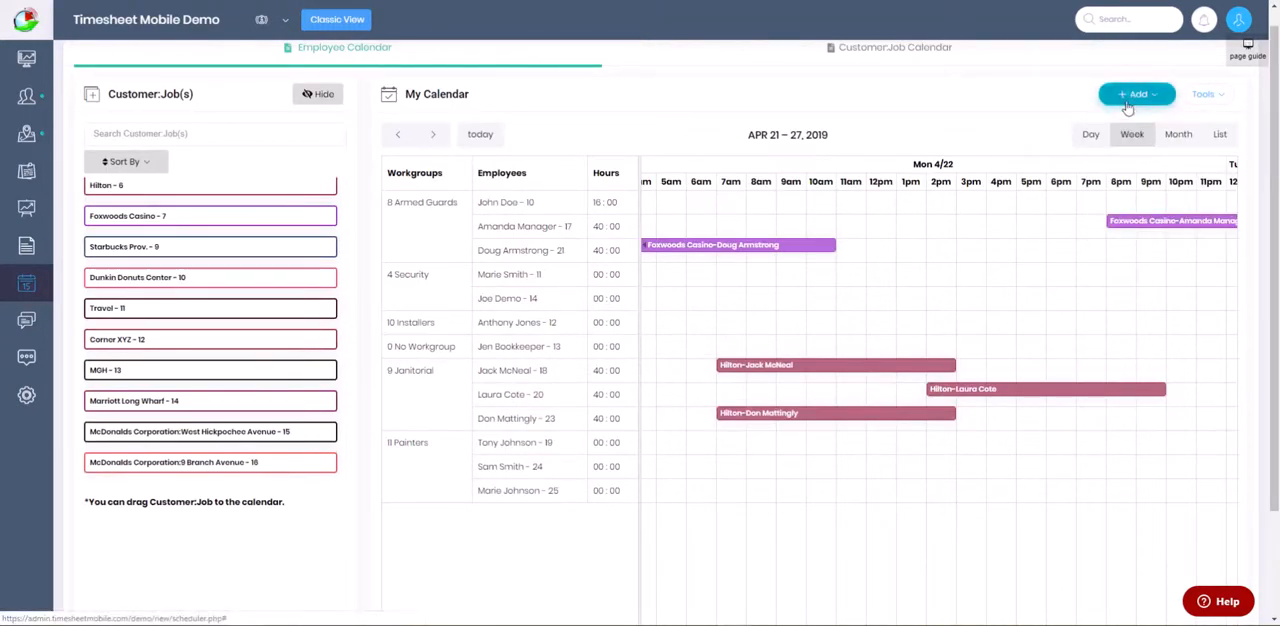
{"action": "left_click", "coordinate": [1137, 94]}
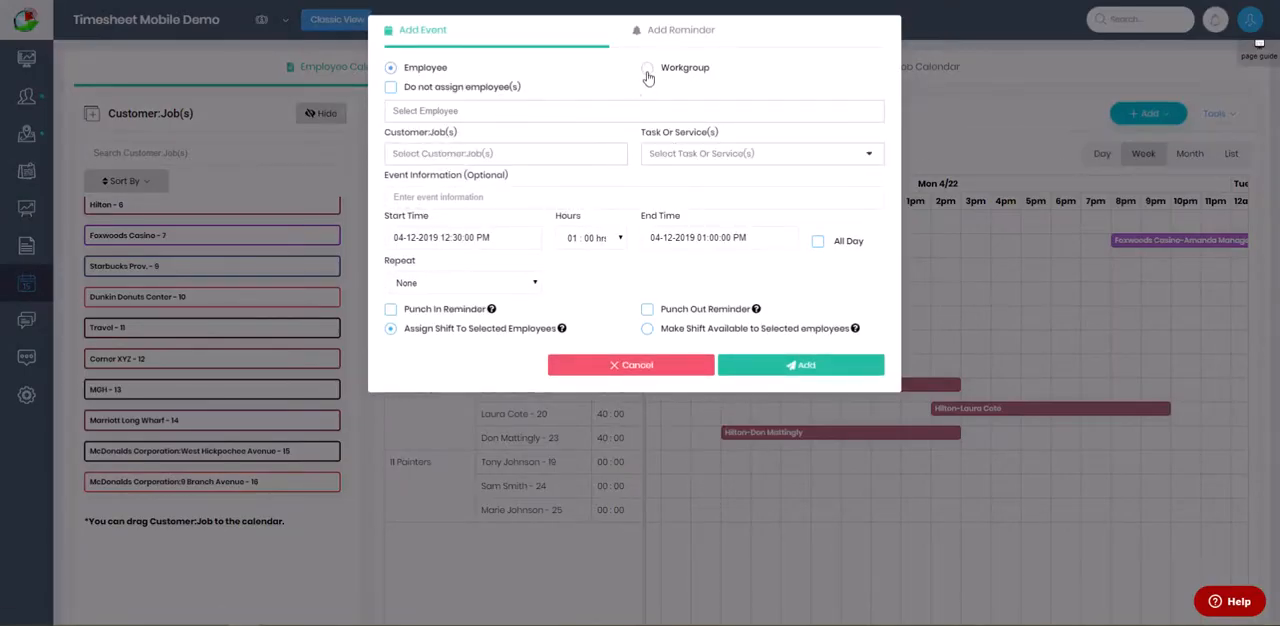
{"action": "left_click", "coordinate": [647, 67]}
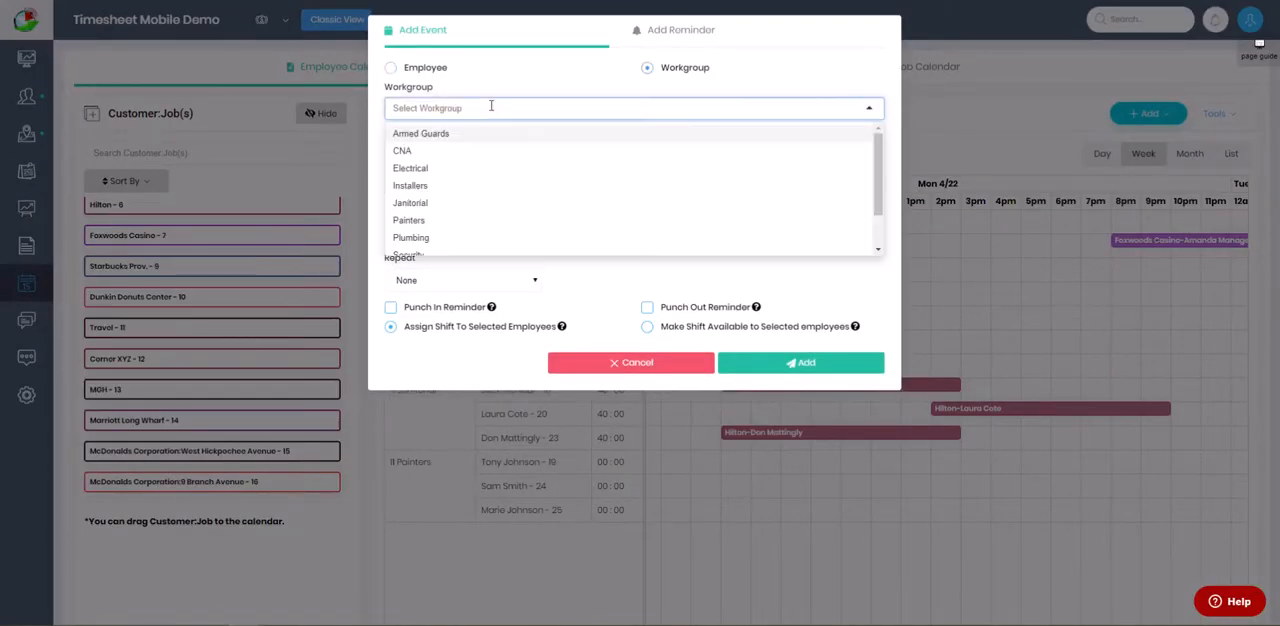
{"action": "left_click", "coordinate": [408, 220]}
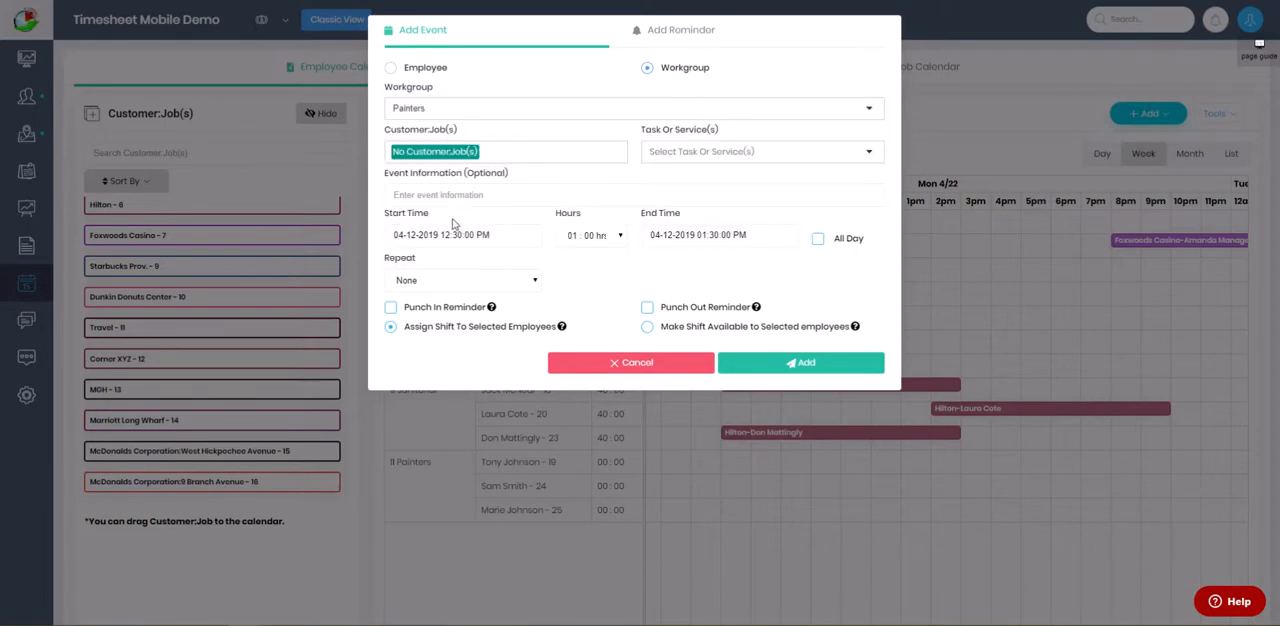
Select the McDonalds Corporation: West Hickpochee Avenue - 15 job and the Finish Painting - 15 task.
{"action": "left_click", "coordinate": [505, 151]}
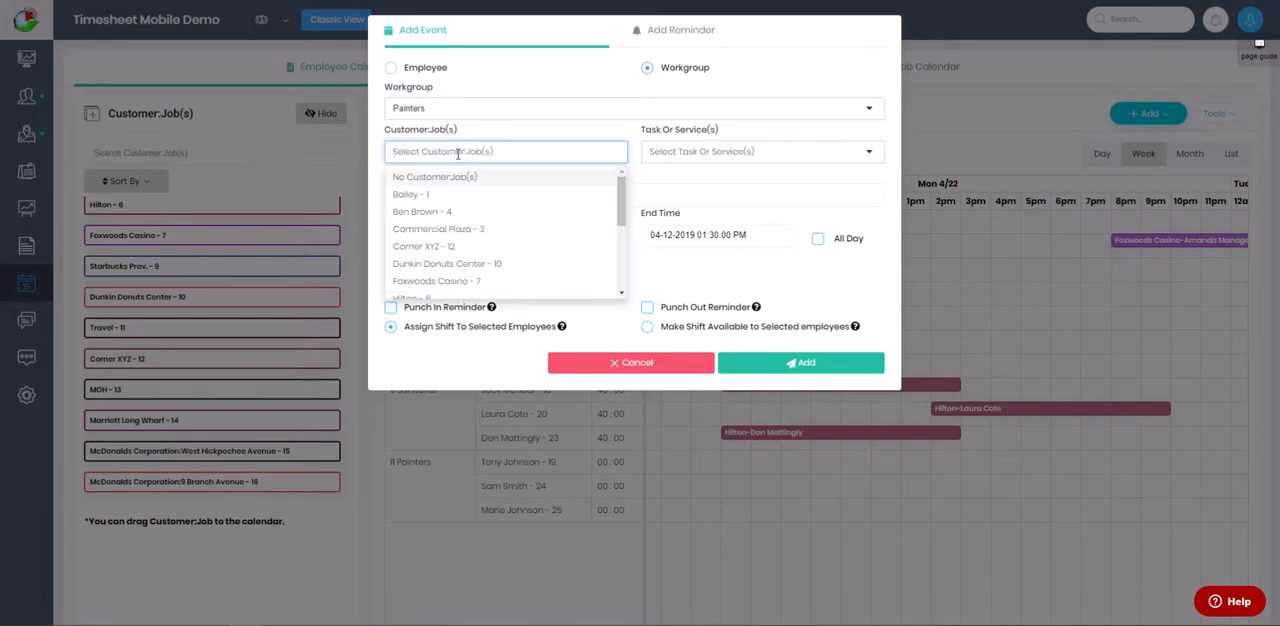
{"action": "scroll", "scroll_direction": "down", "scroll_amount": 3}
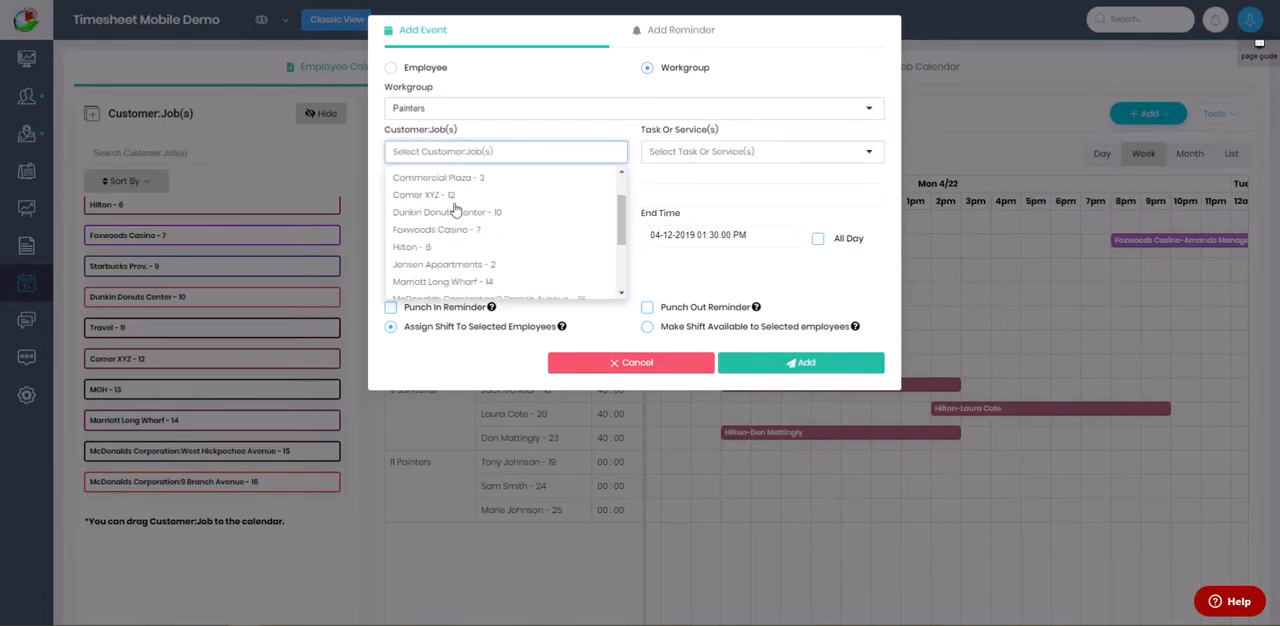
{"action": "left_click", "coordinate": [480, 297]}
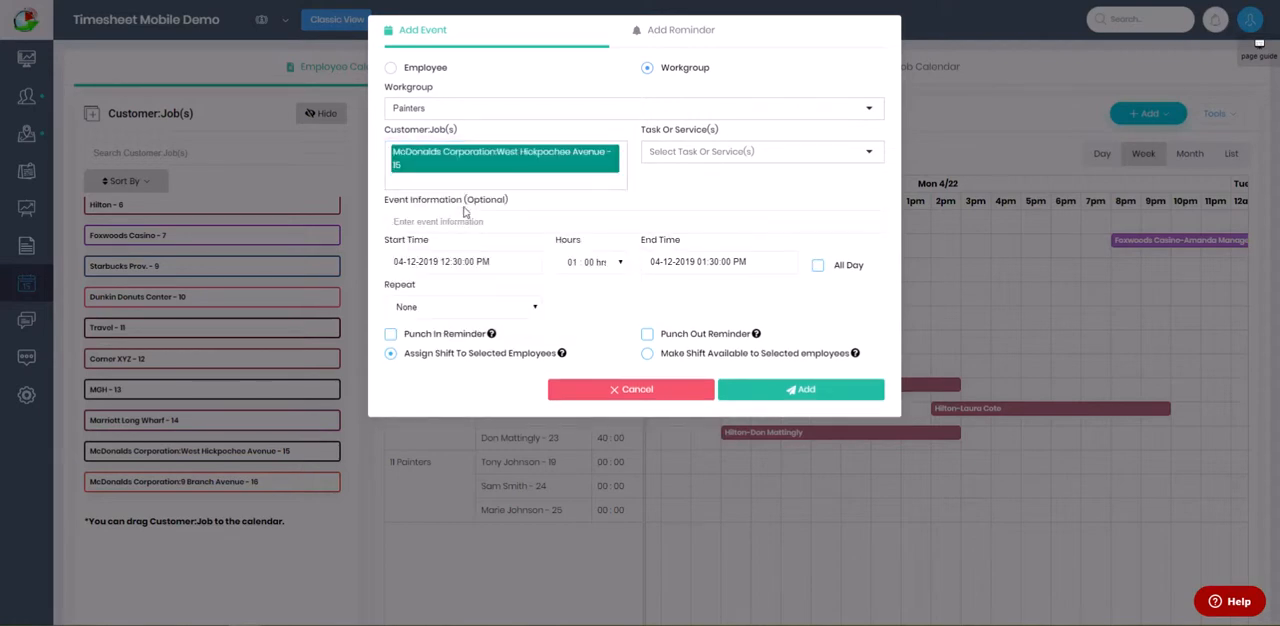
{"action": "left_click", "coordinate": [760, 151]}
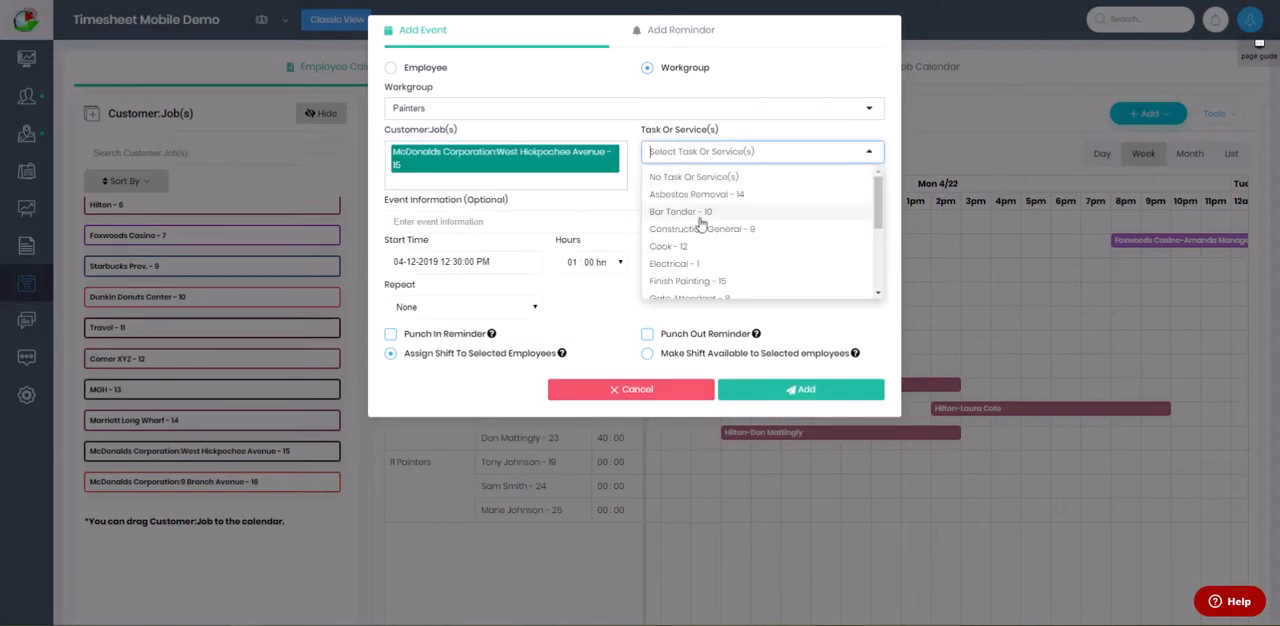
{"action": "left_click", "coordinate": [687, 281]}
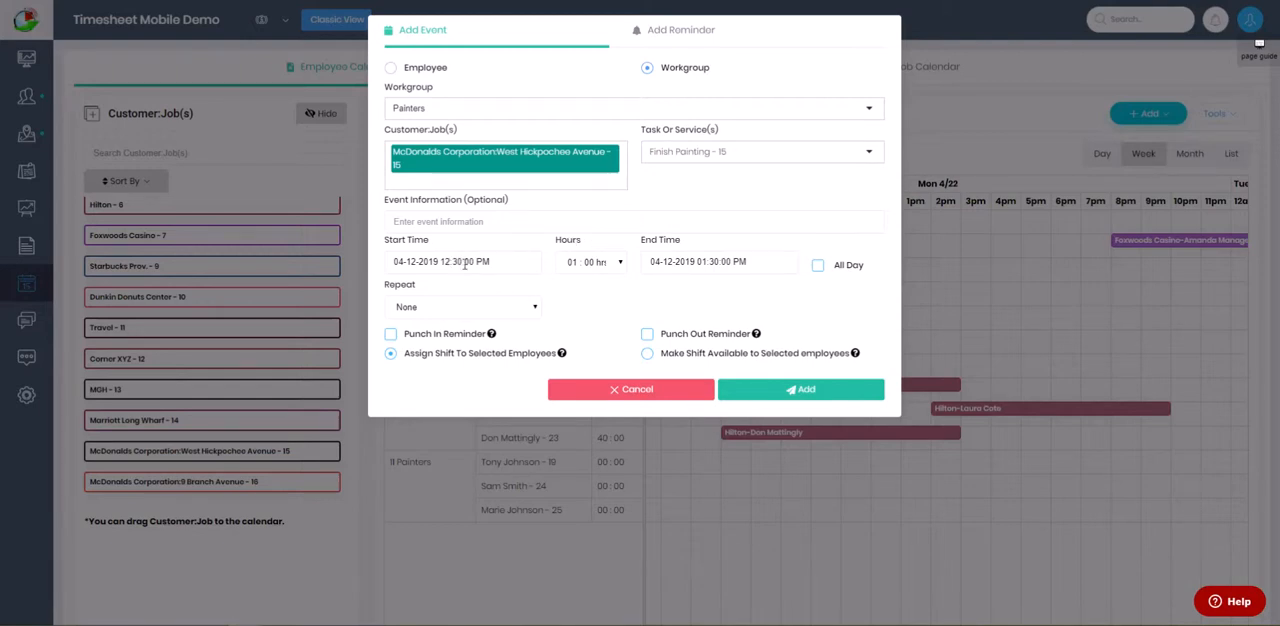
Schedule the shift for 04-15-2019 at 07:00 AM lasting 8 hours, ending 03:00 PM.
{"action": "left_click", "coordinate": [462, 261]}
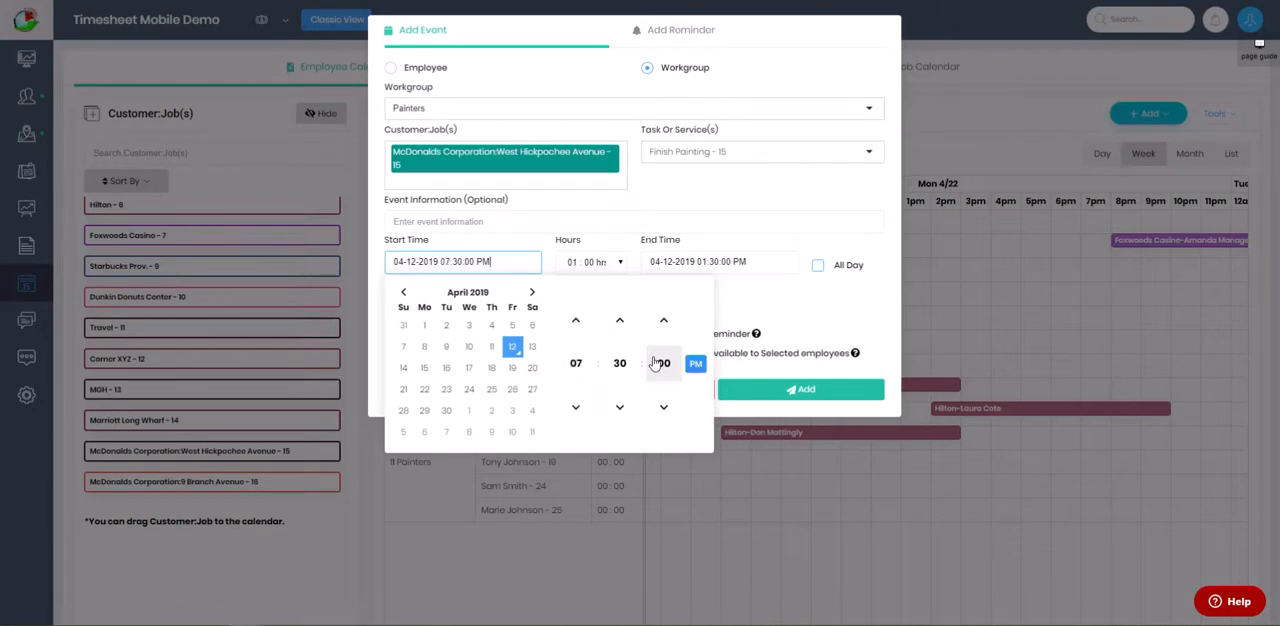
{"action": "left_click", "coordinate": [619, 407]}
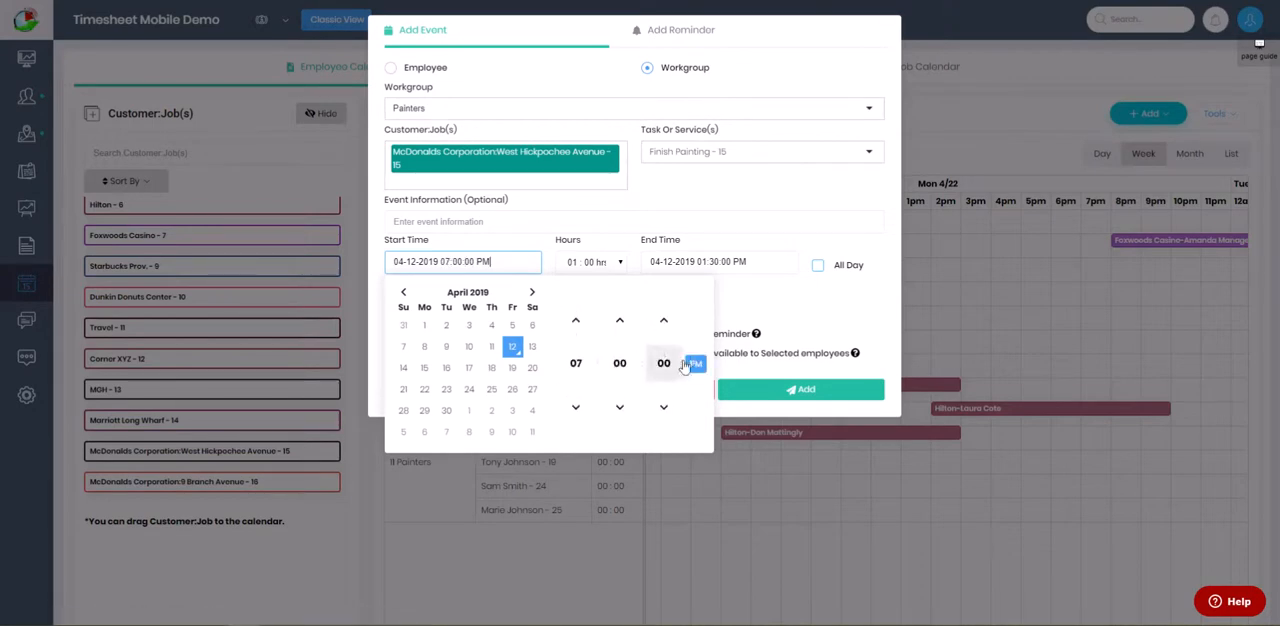
{"action": "left_click", "coordinate": [695, 363]}
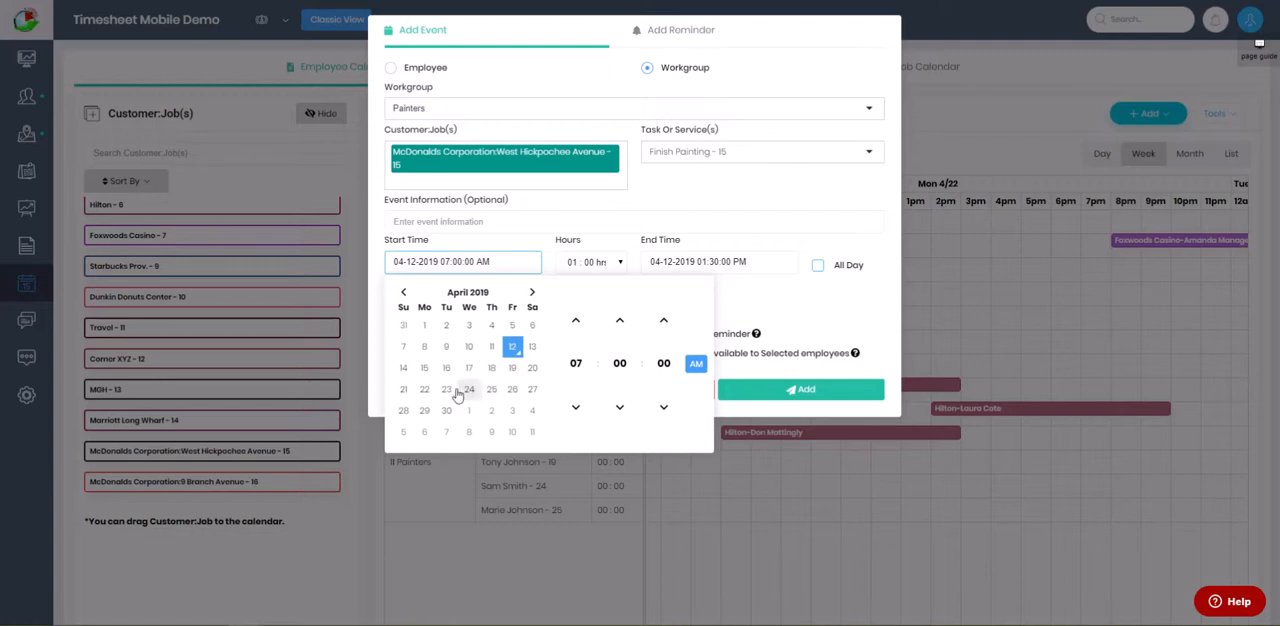
{"action": "left_click", "coordinate": [423, 367]}
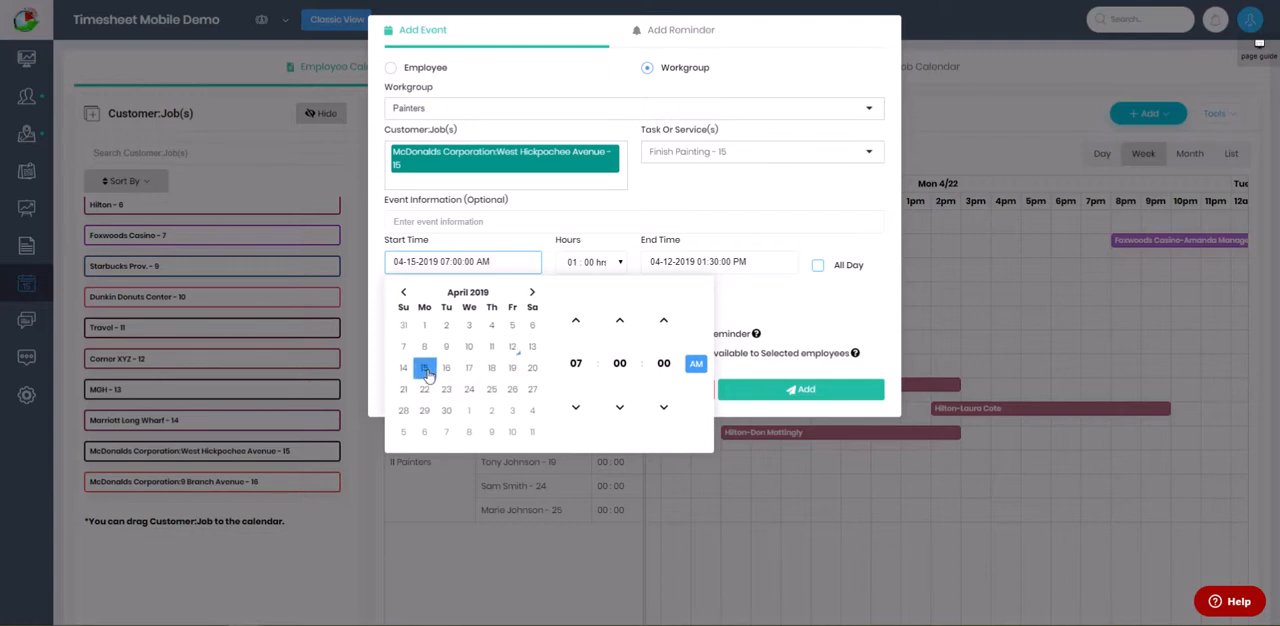
{"action": "left_click", "coordinate": [590, 262]}
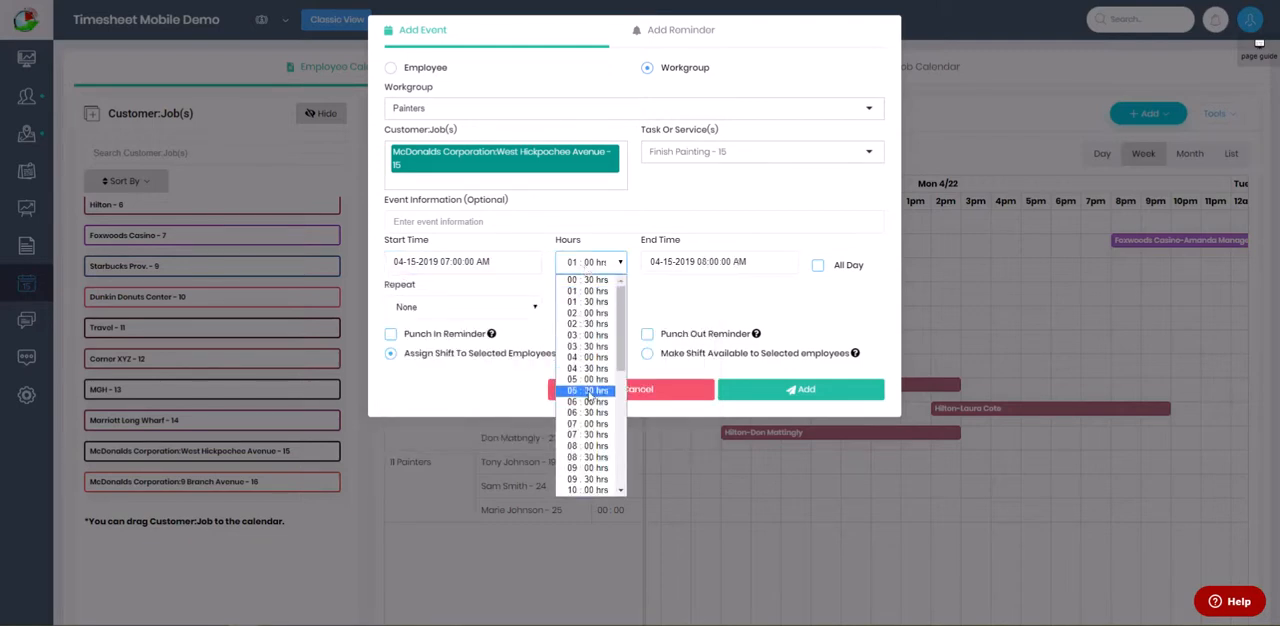
{"action": "left_click", "coordinate": [587, 446]}
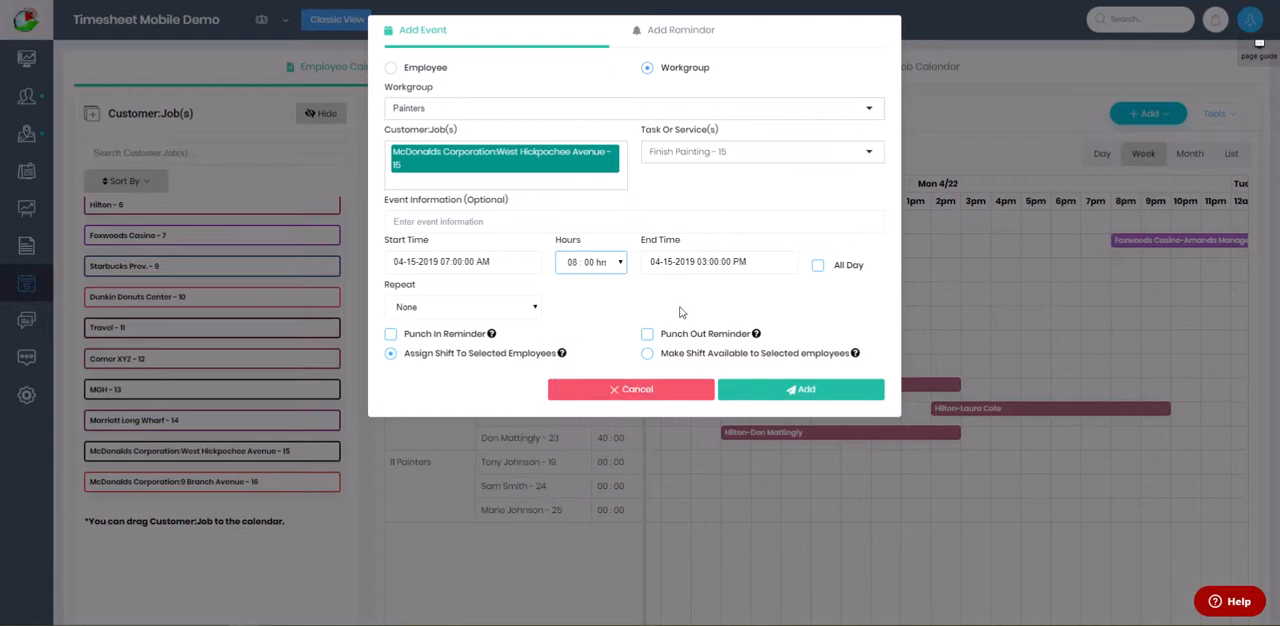
Make the shift repeat weekly Monday–Friday until 04-30-2019 and add it to the calendar.
{"action": "left_click", "coordinate": [462, 306]}
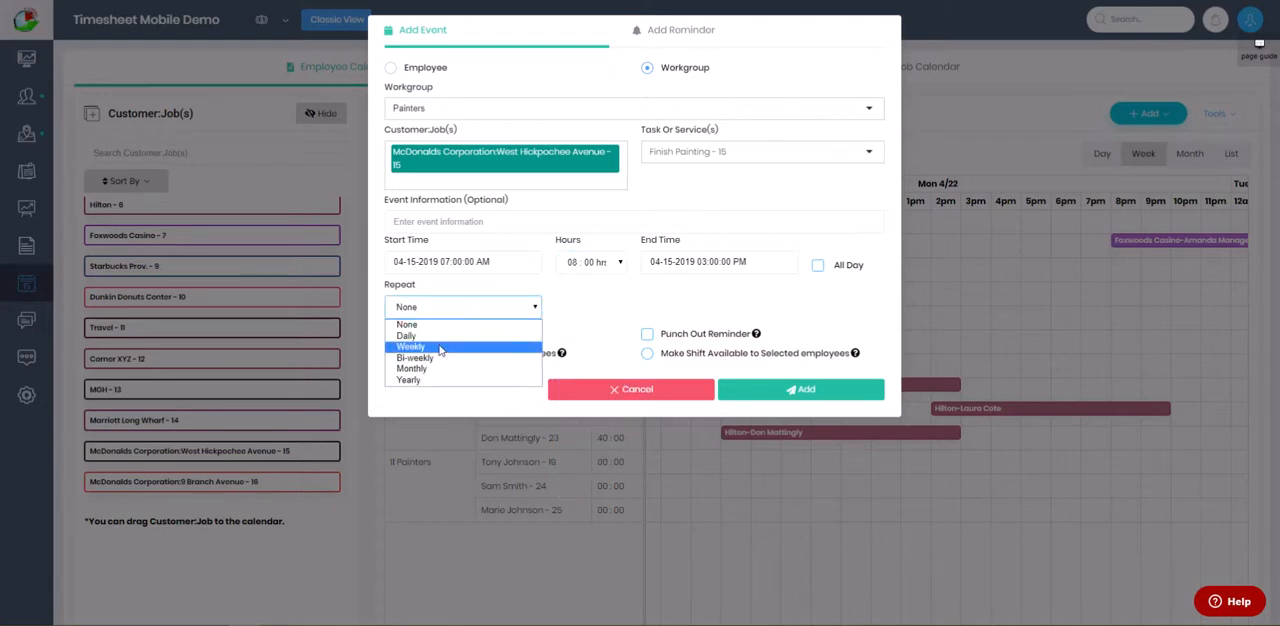
{"action": "left_click", "coordinate": [410, 347]}
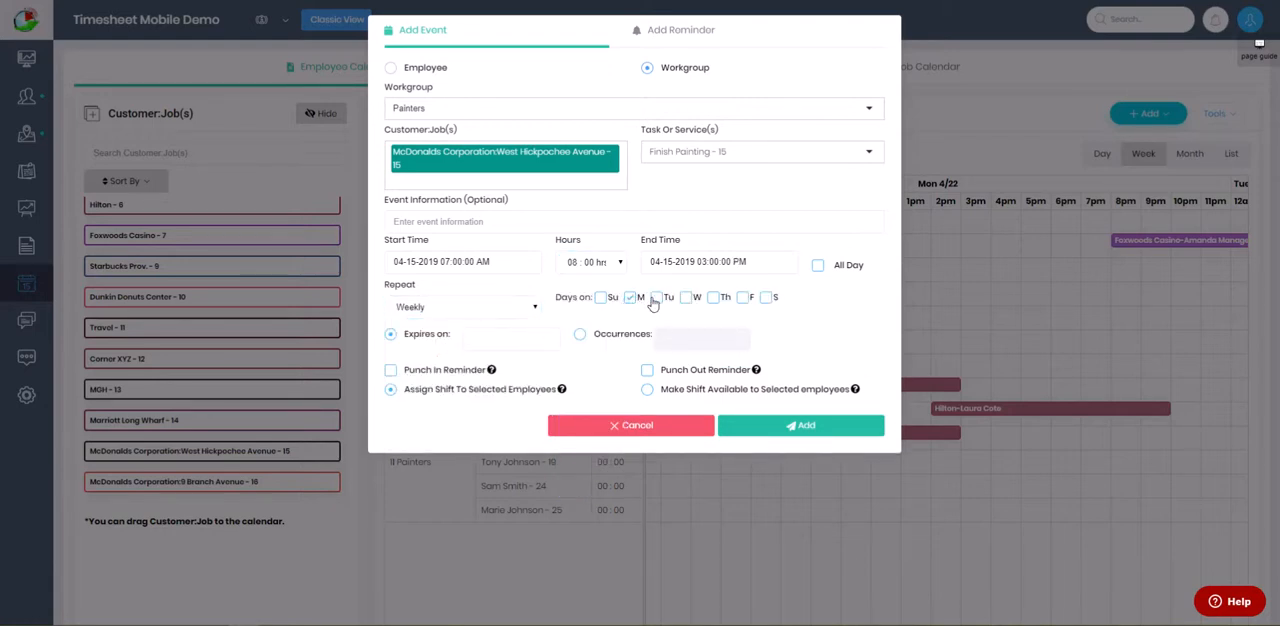
{"action": "left_click", "coordinate": [713, 297]}
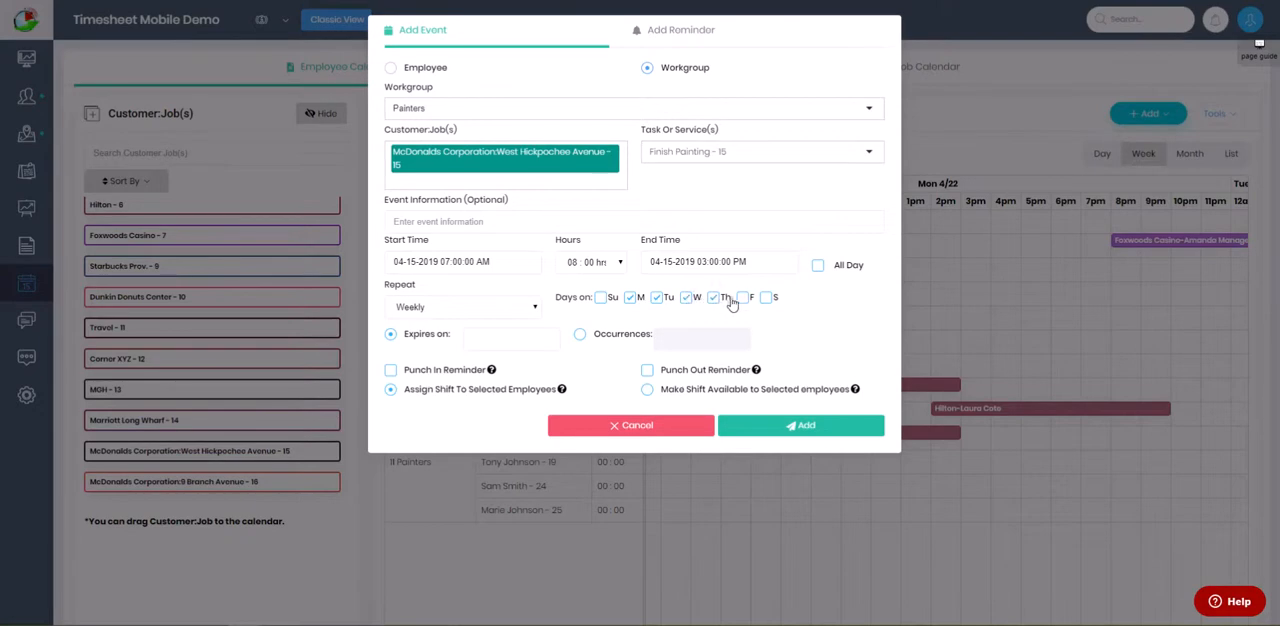
{"action": "left_click", "coordinate": [512, 338]}
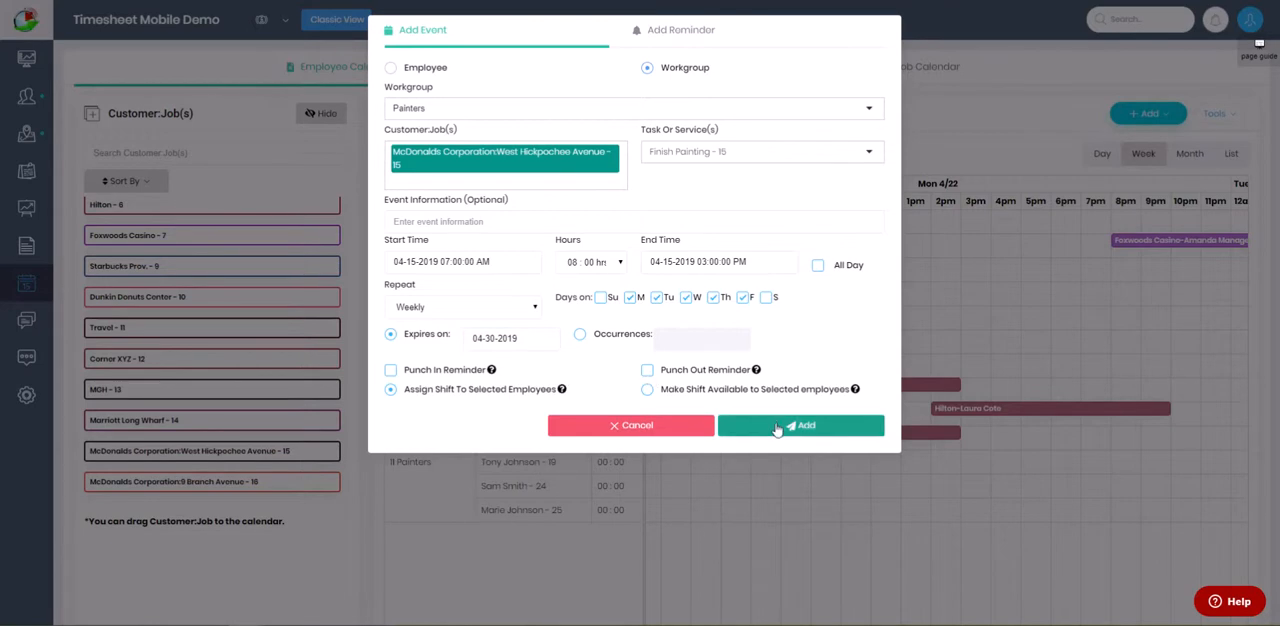
{"action": "left_click", "coordinate": [800, 425]}
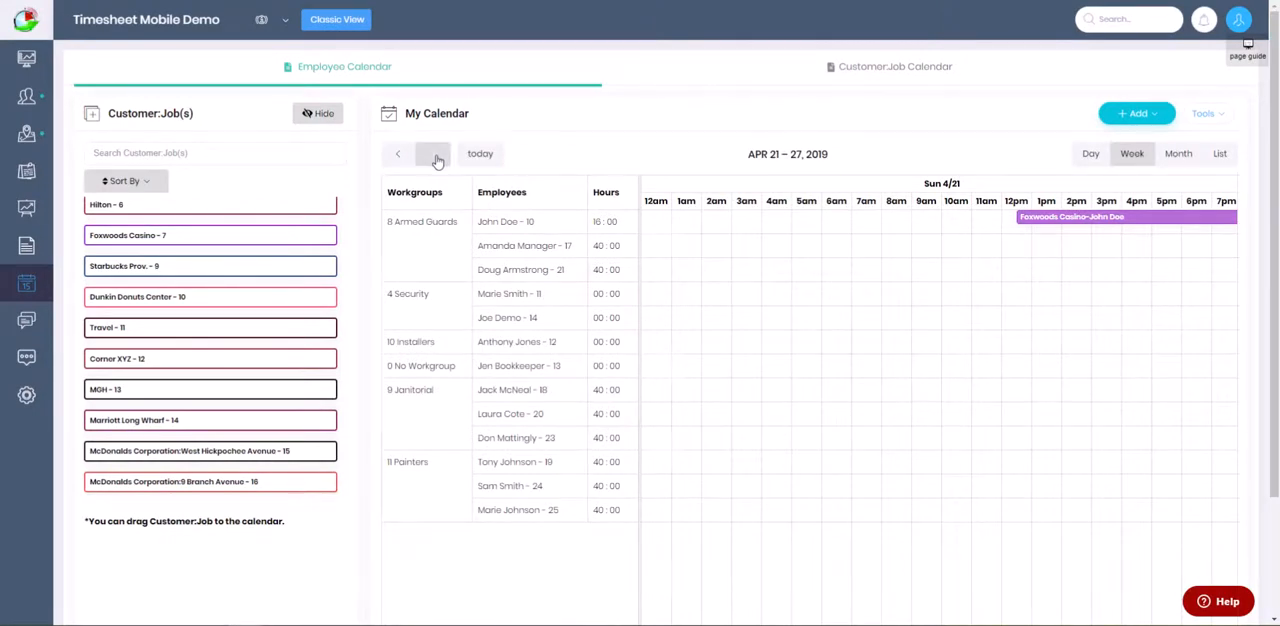
{"action": "left_click", "coordinate": [432, 153]}
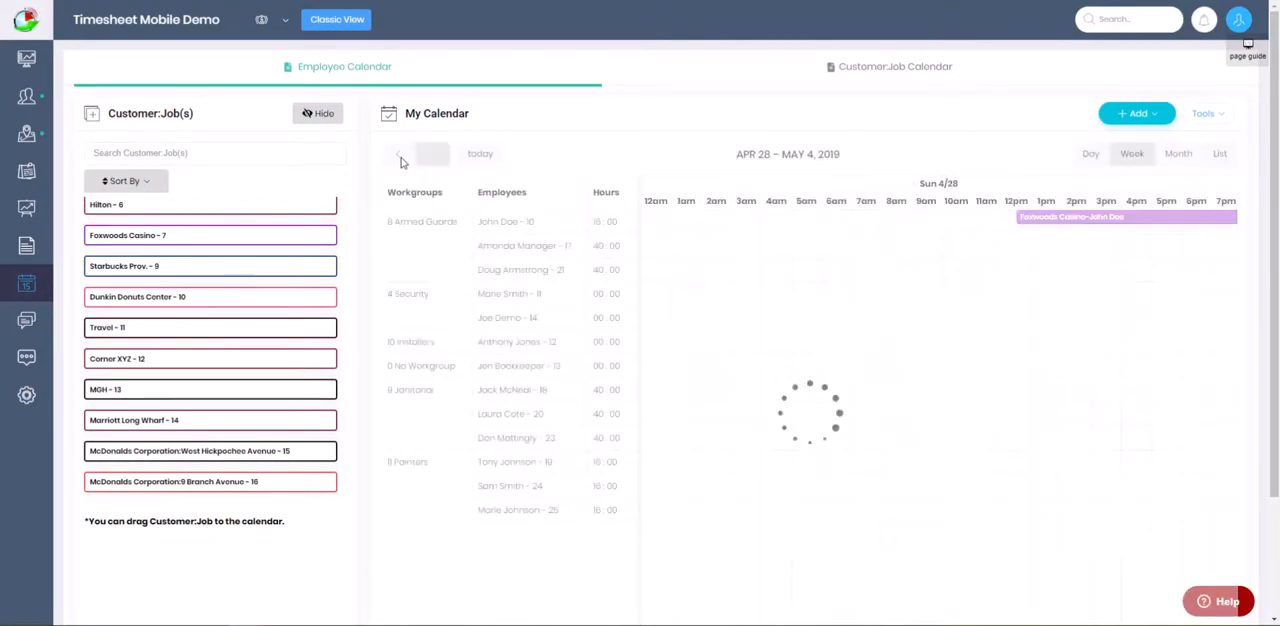
{"action": "left_click", "coordinate": [398, 153]}
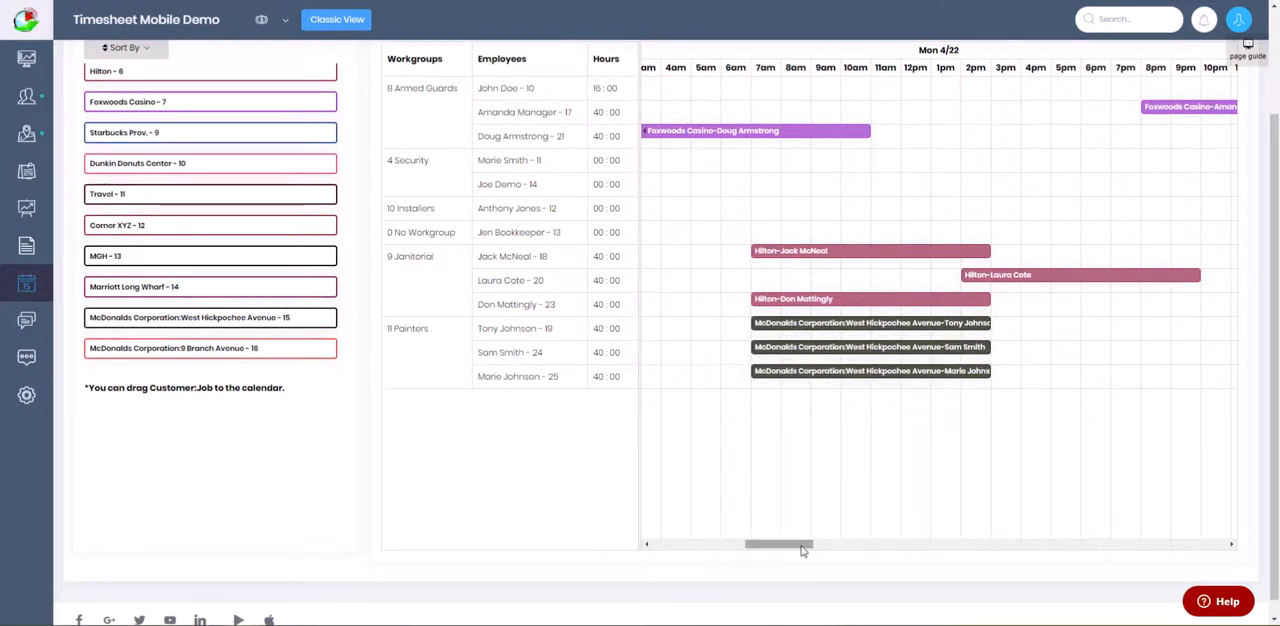
{"action": "left_click_drag", "start_coordinate": [785, 544], "coordinate": [890, 544]}
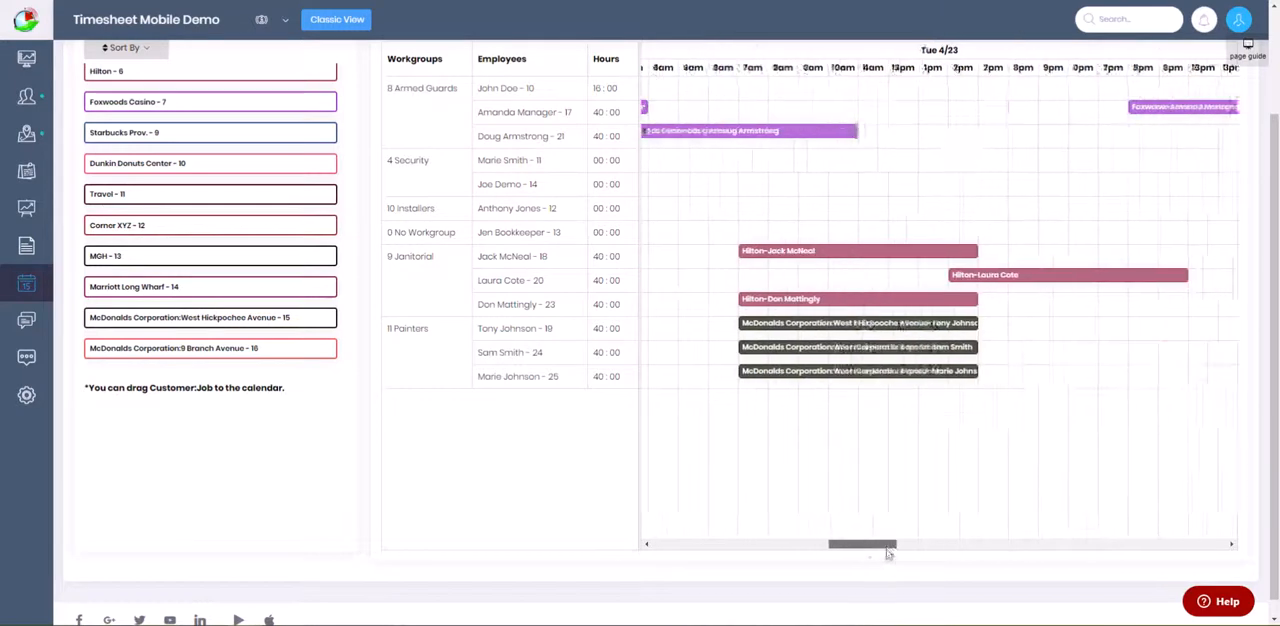